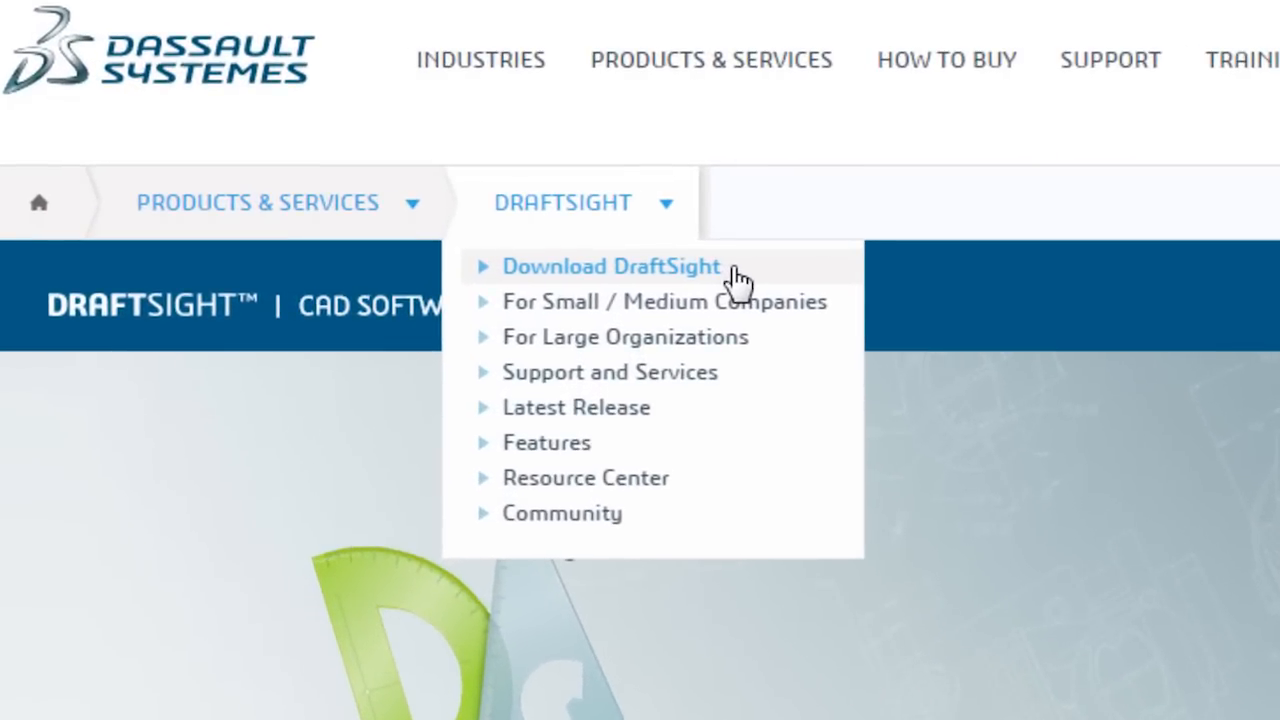
Step: Choose Try DraftSight Professional from Help and scroll the premium features and 30-day trial page
left_click(610, 266)
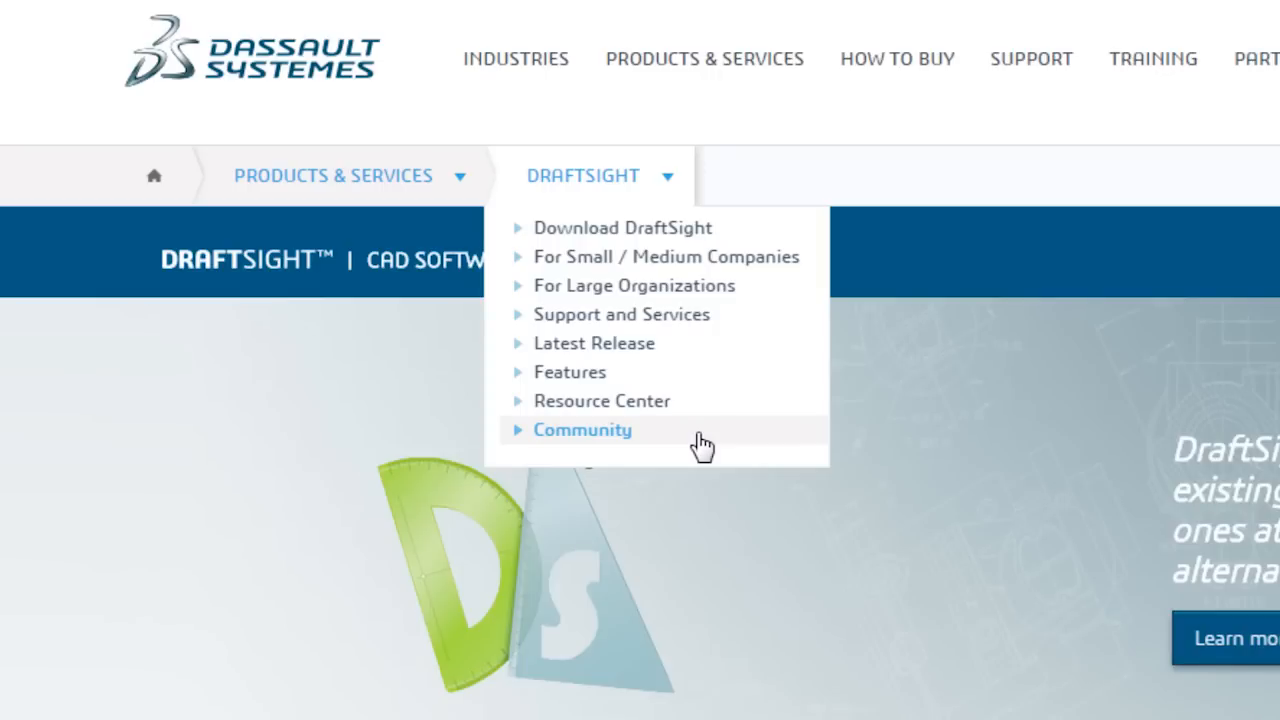
left_click(582, 430)
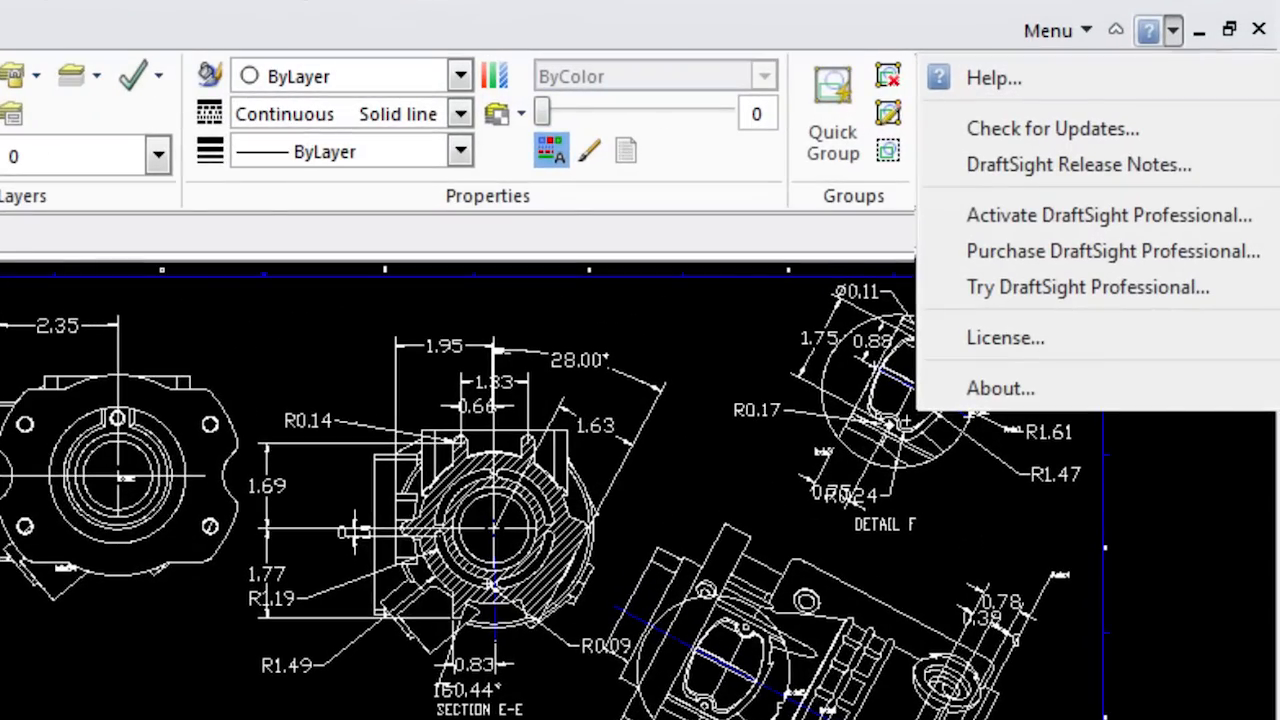
mouse_move(1090, 287)
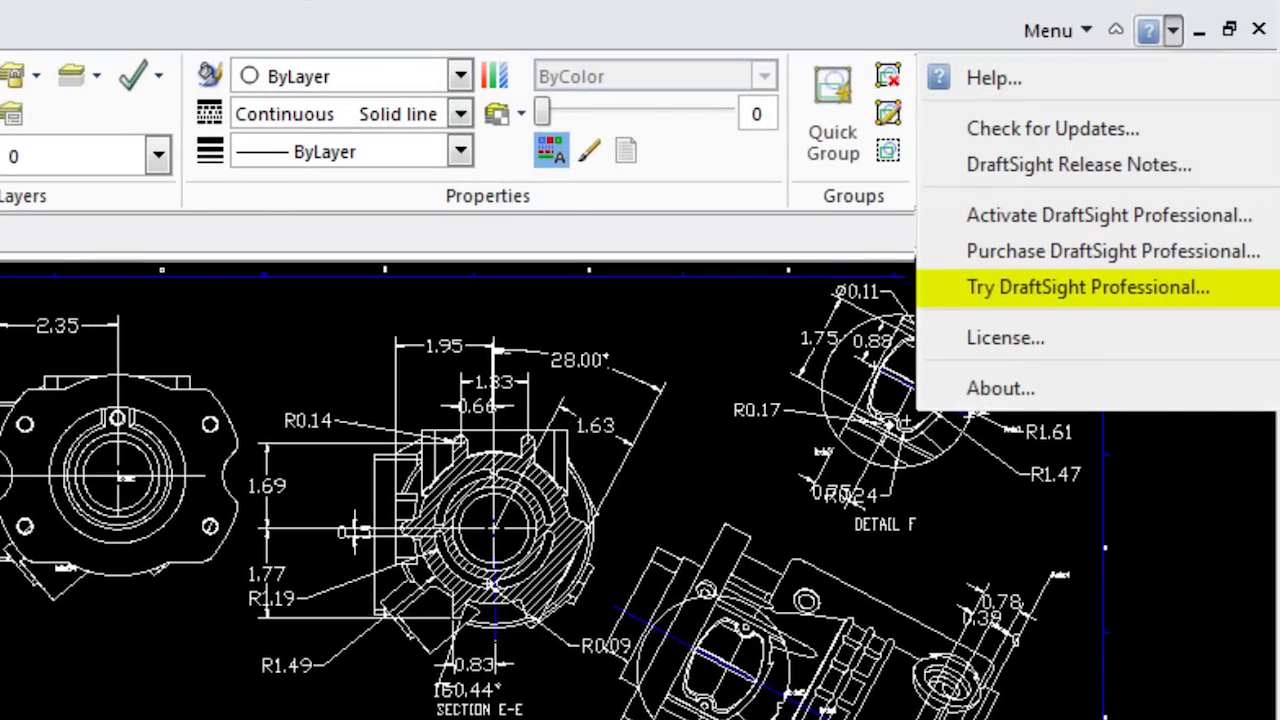
left_click(1089, 288)
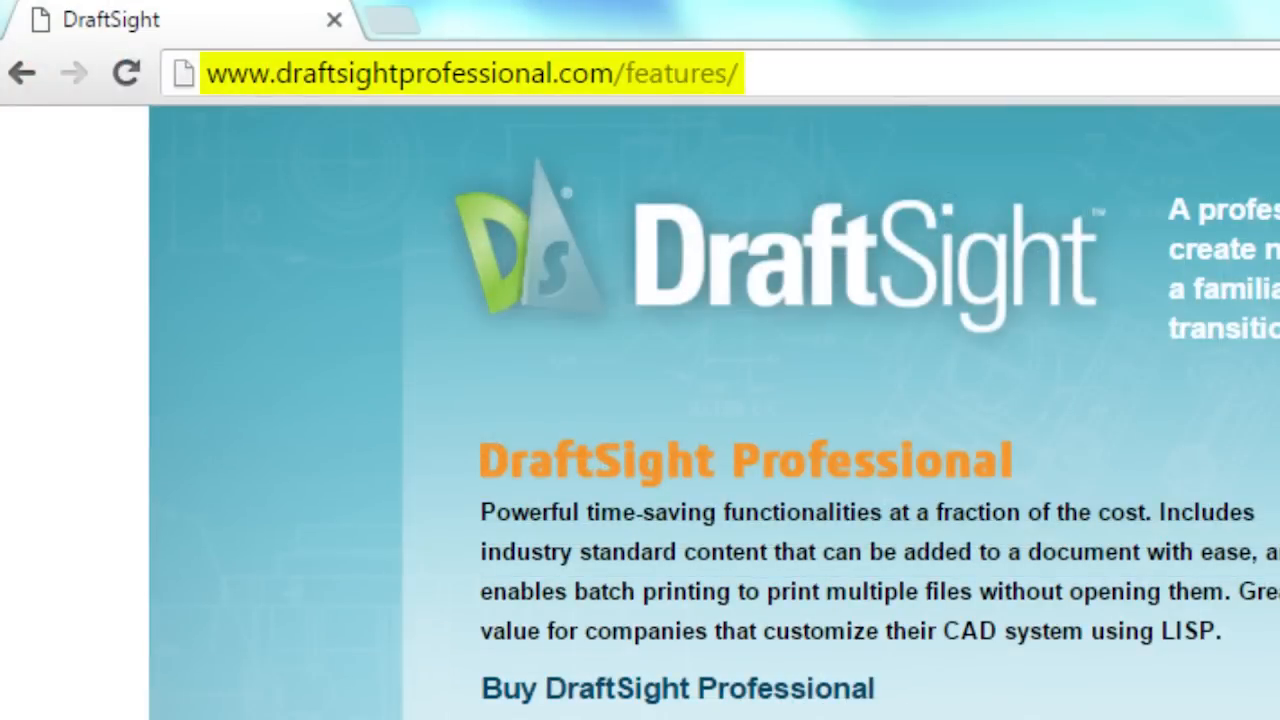
scroll("down", 3)
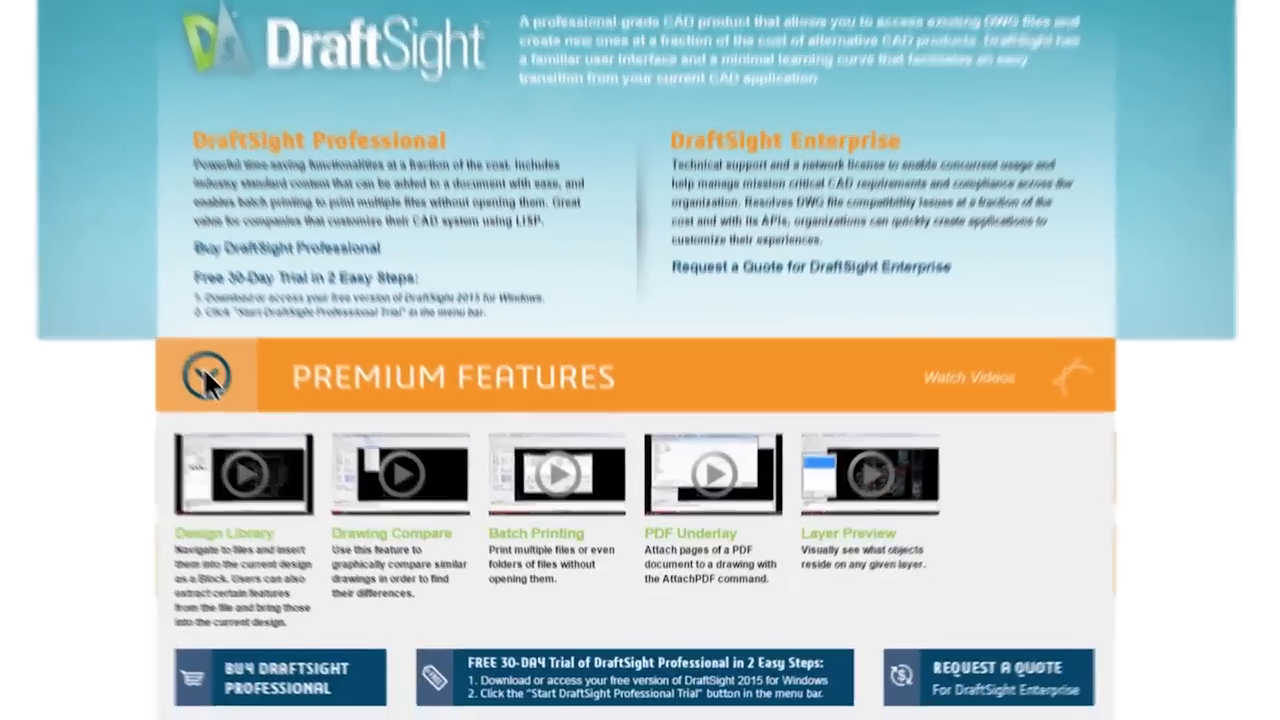